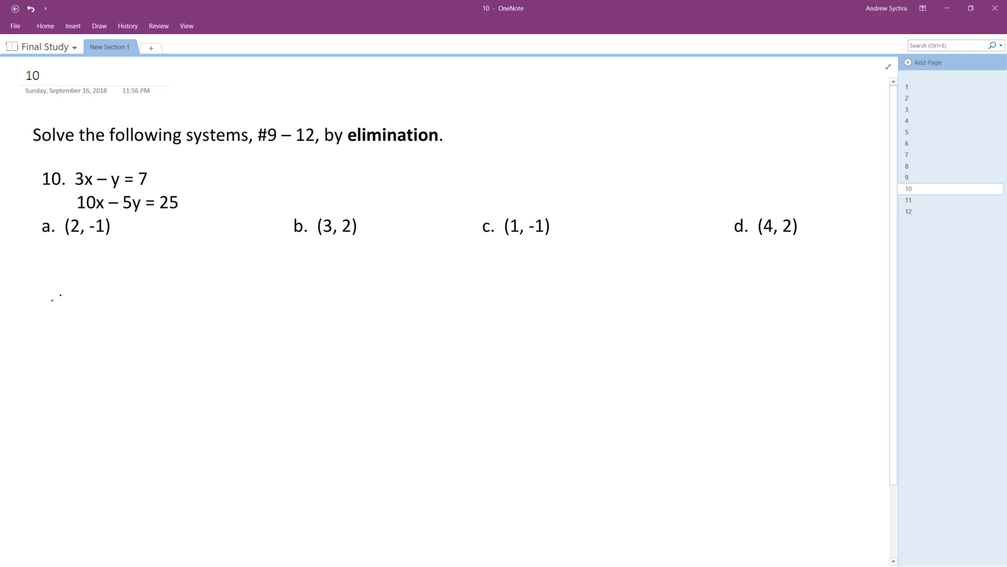
- Handwrite -15x + 5y = -35 with 10x - 5y = 25 directly beneath it under problem 10
left_click_drag(54, 299, 84, 308)
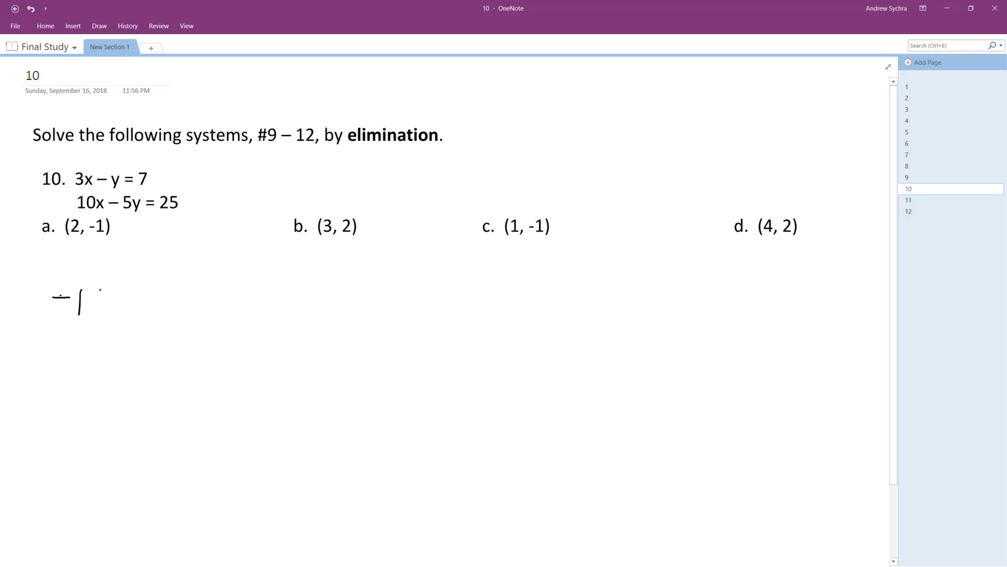
left_click_drag(70, 302, 148, 305)
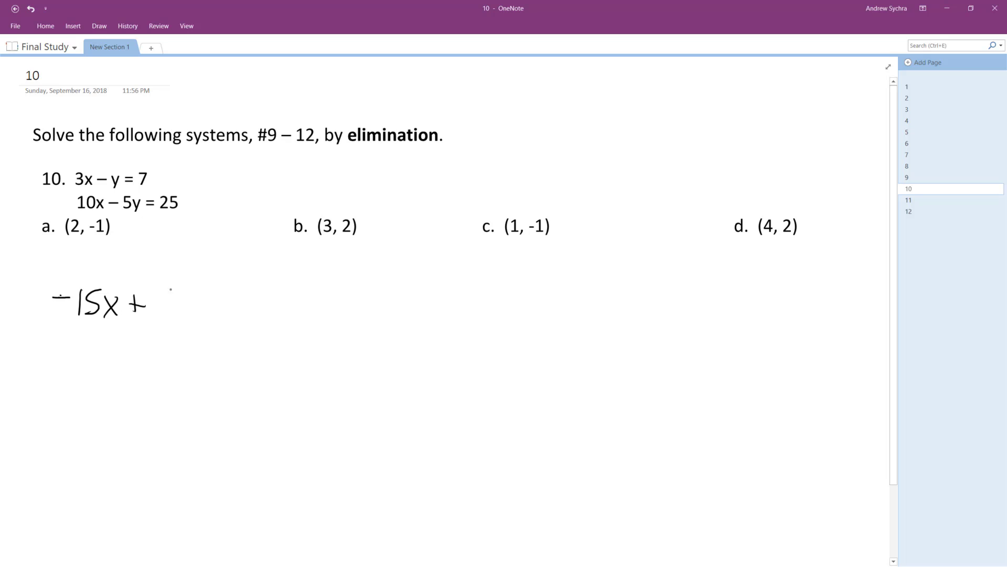
left_click_drag(154, 303, 218, 302)
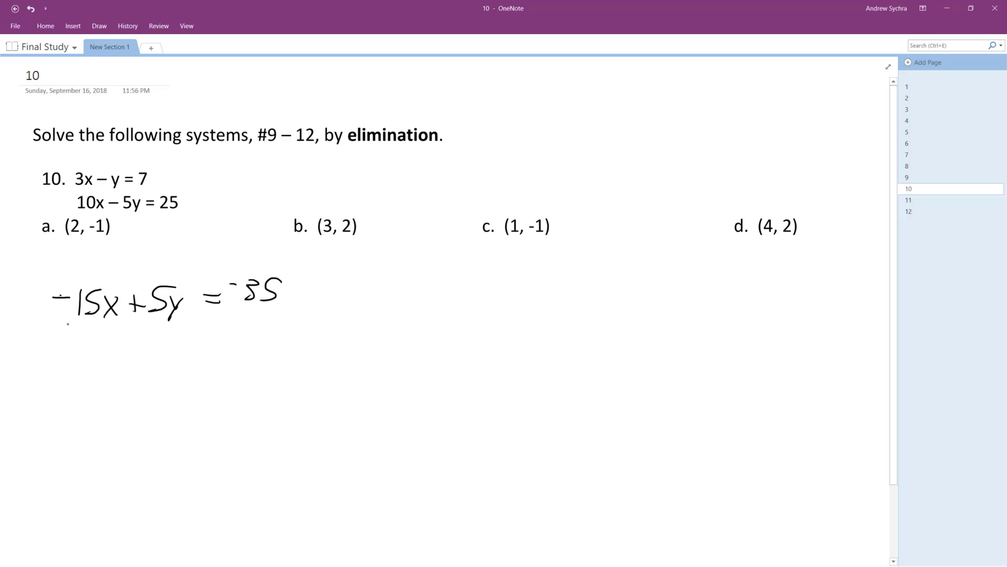
left_click_drag(71, 337, 128, 334)
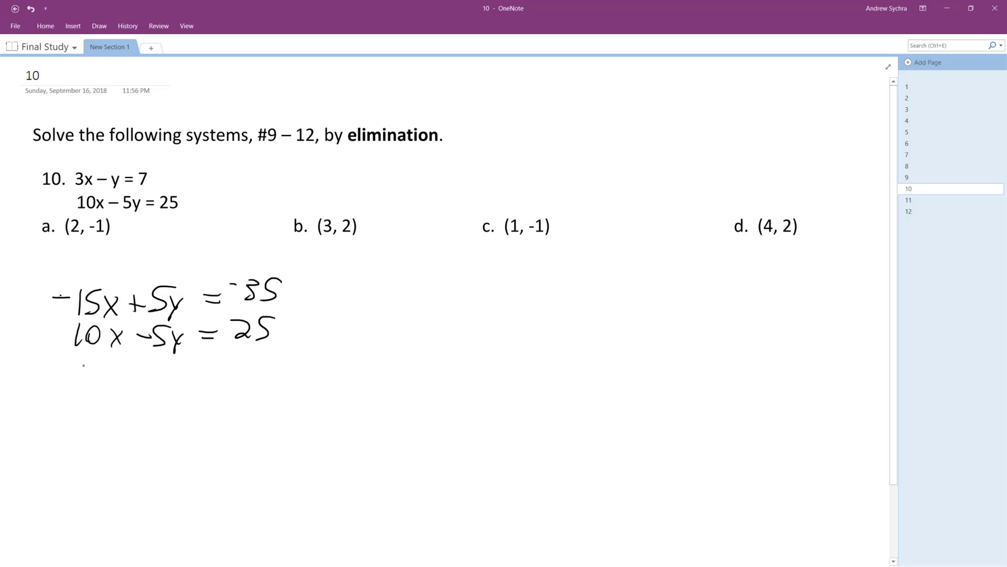
- Sum the equations to -5x = -10, divide by -5, and write x = 2
left_click_drag(57, 359, 266, 354)
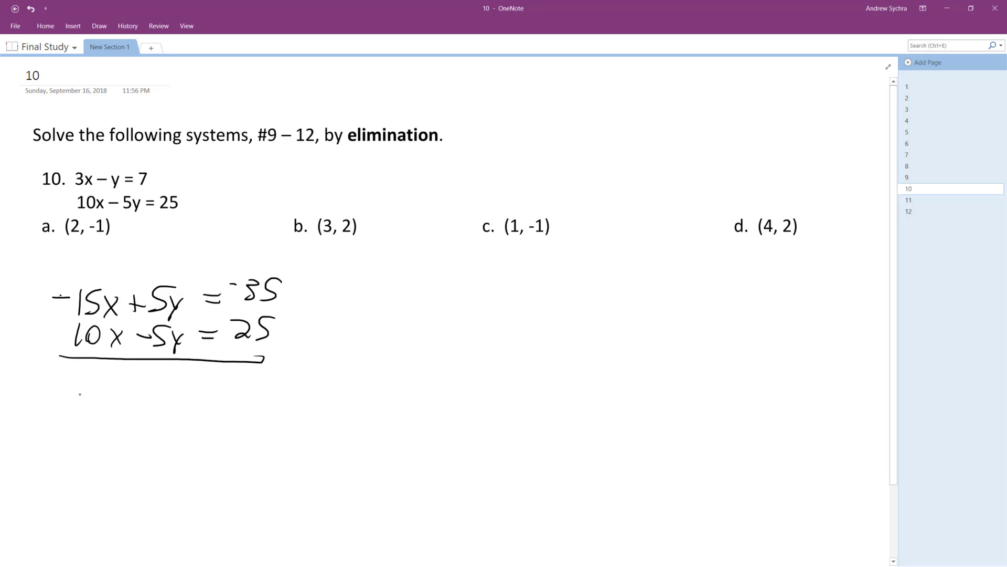
left_click_drag(58, 396, 125, 396)
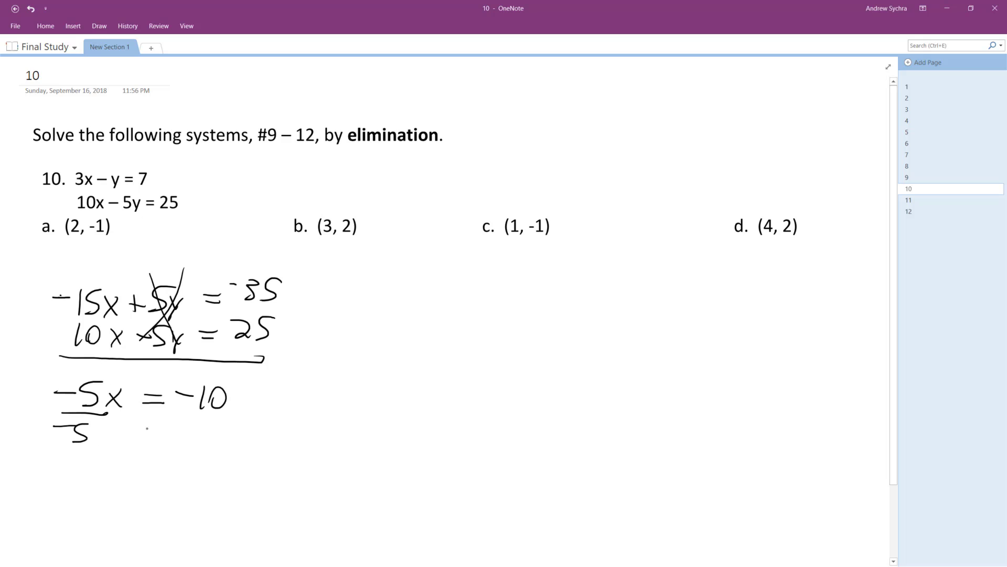
left_click_drag(193, 418, 218, 443)
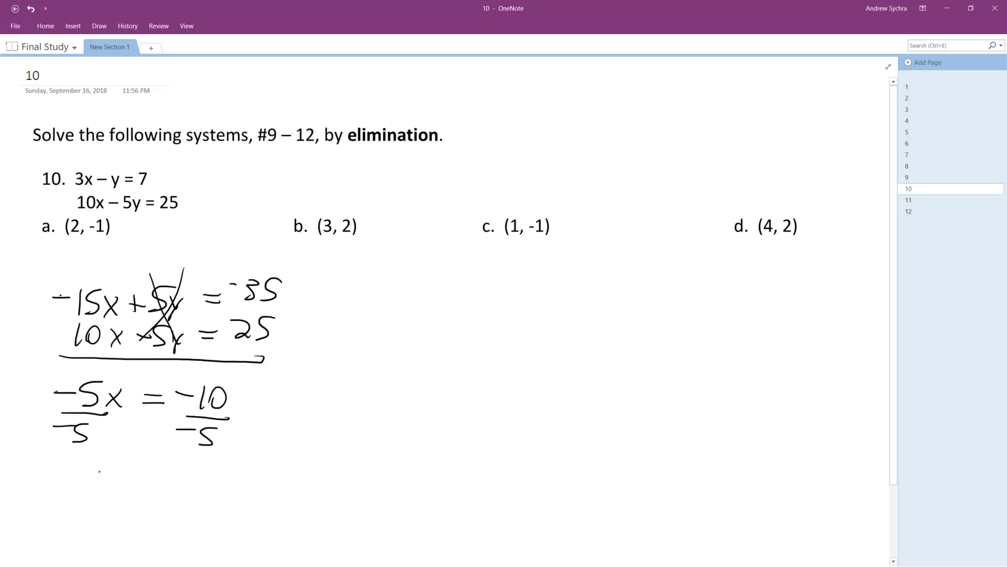
left_click_drag(90, 485, 173, 485)
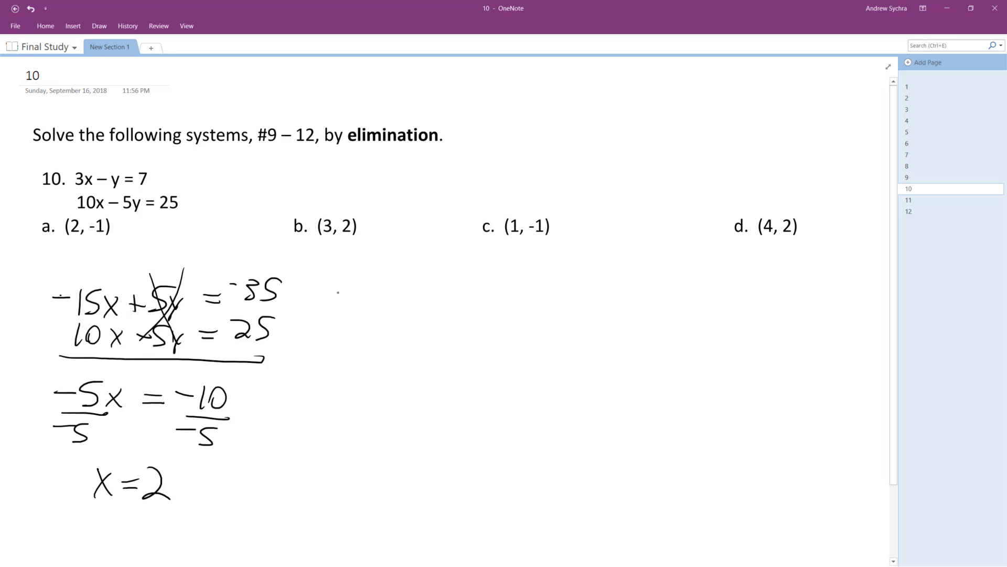
- Write 3(2) - y = 7 down to -y = 1, then y = -1, and start the pair (2, -1)
left_click_drag(327, 302, 399, 315)
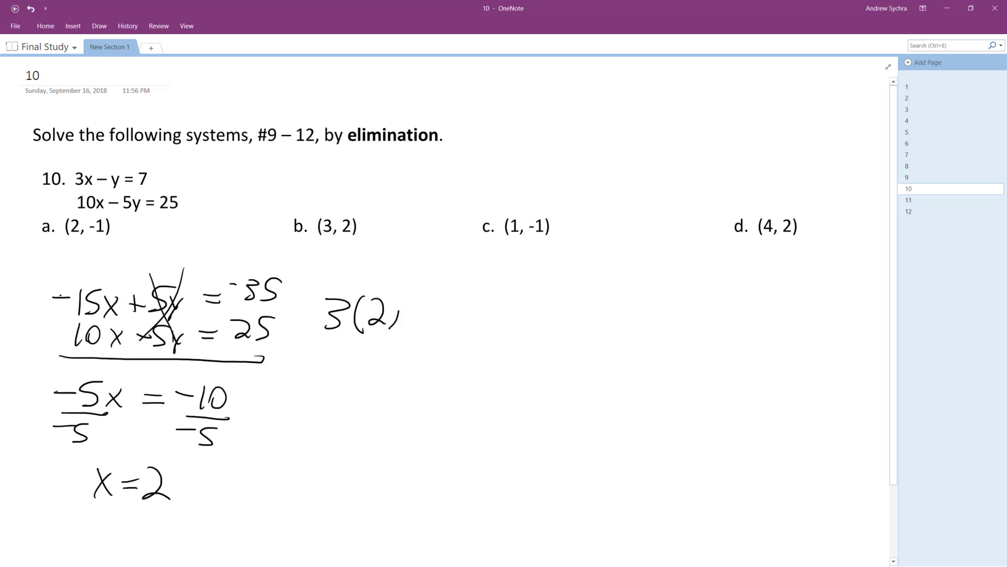
left_click_drag(411, 317, 488, 315)
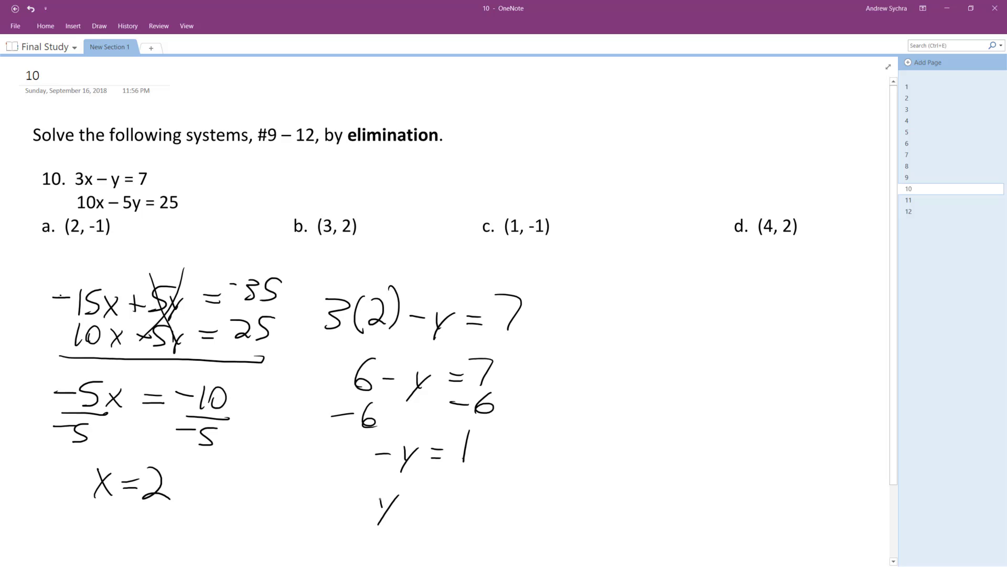
left_click_drag(385, 508, 456, 508)
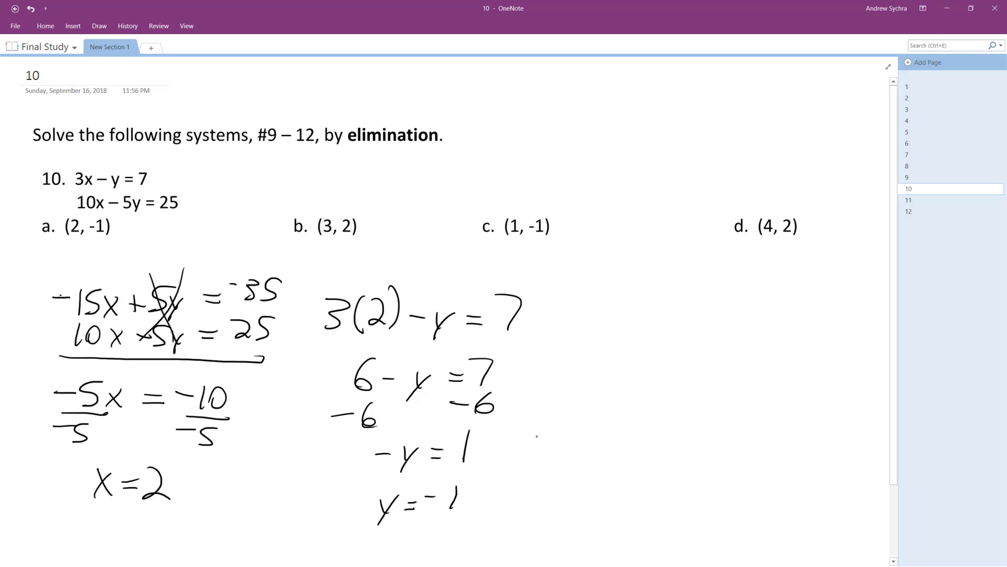
left_click_drag(572, 373, 553, 417)
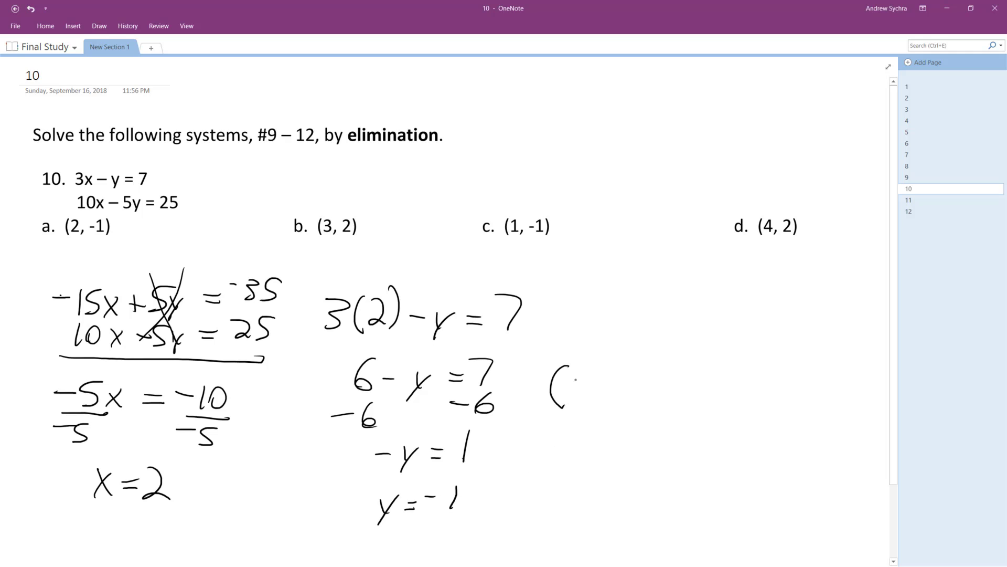